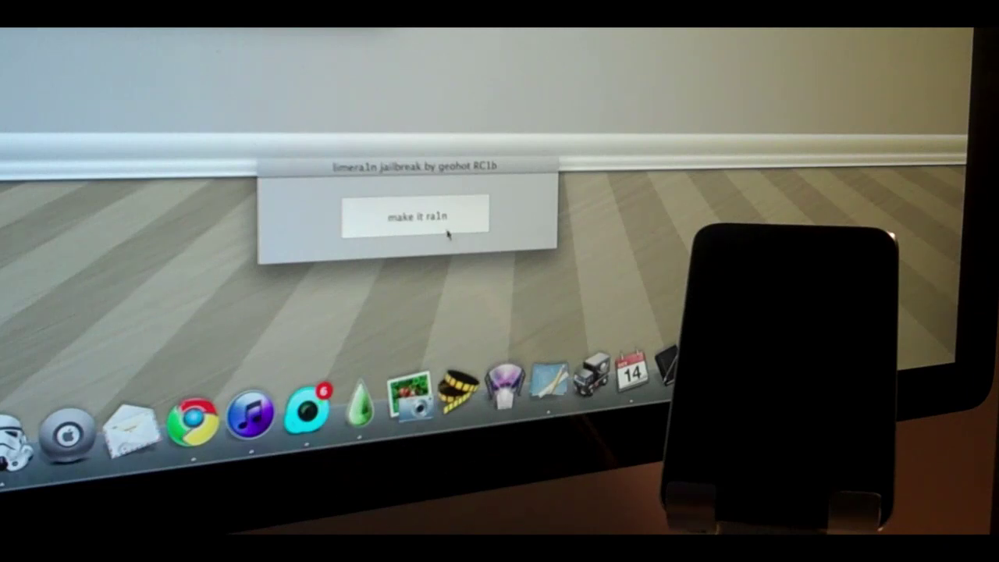
- Start the limera1n jailbreak of the connected iPhone with 'make it ra1n'
left_click(414, 215)
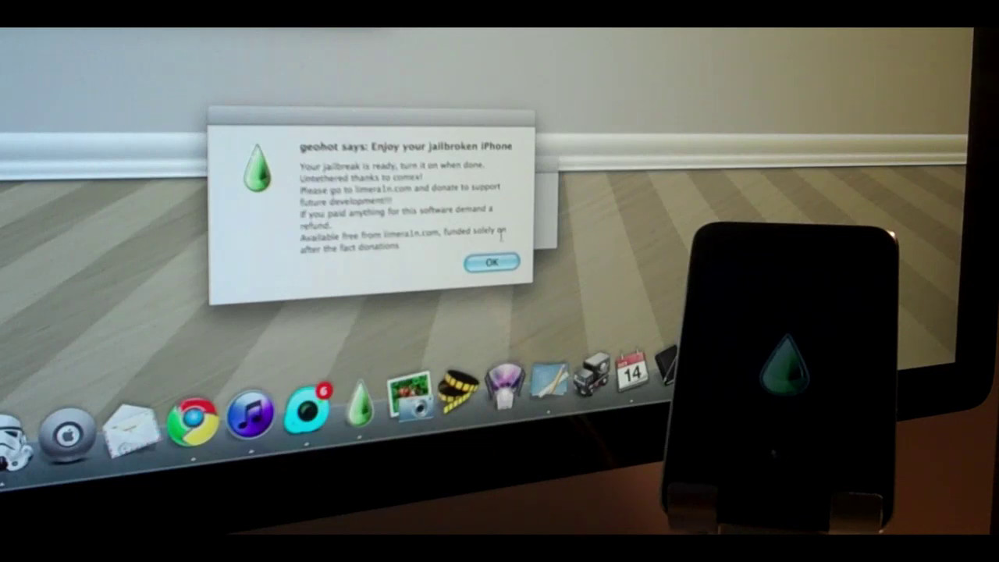
- Dismiss the 'geohot says: Enjoy your jailbroken iPhone' alert with OK
left_click(490, 262)
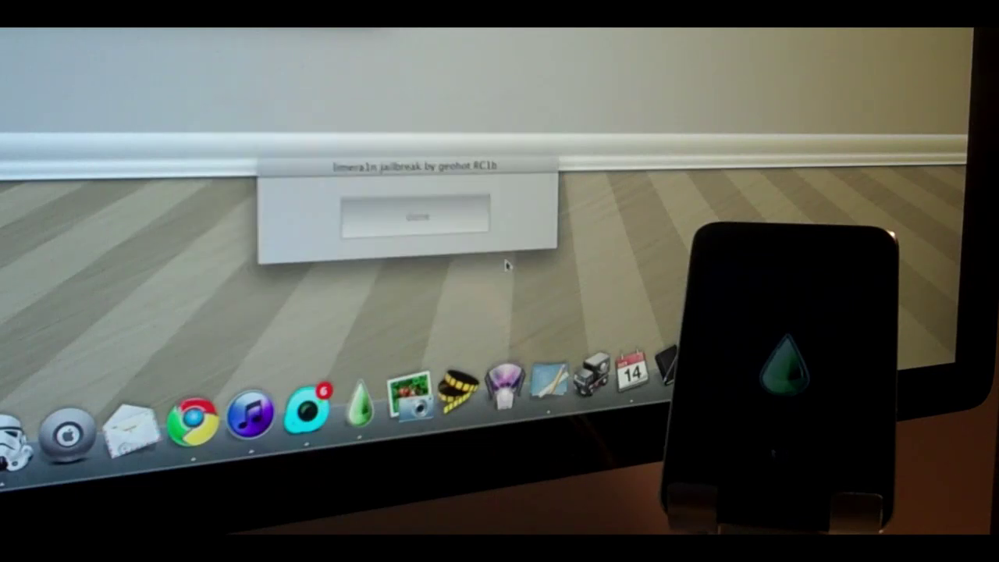